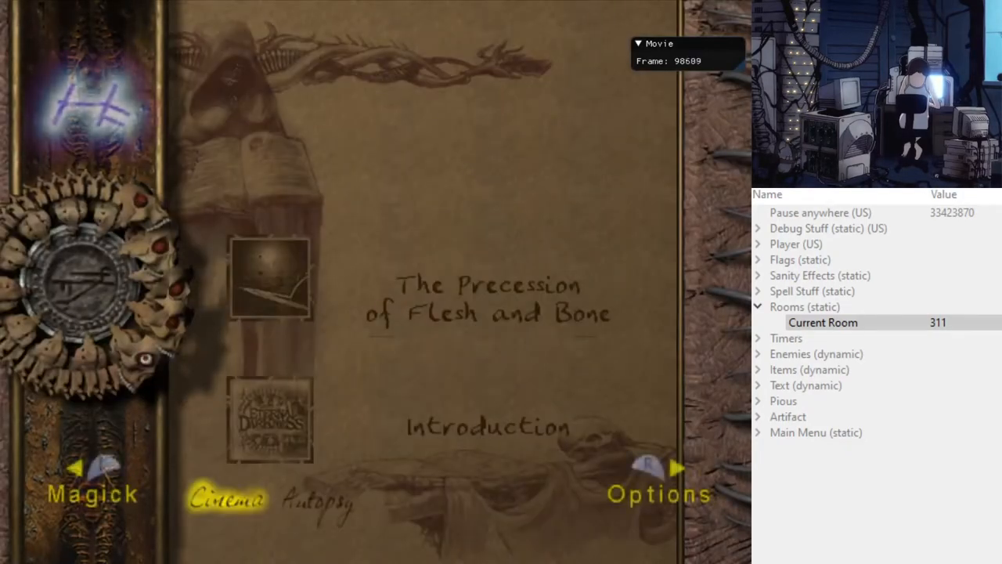
# - Select Dr. Edwin Lindsey's 1983 A.D. save (0:46:41) and confirm Yes to load it
pyautogui.click(660, 494)
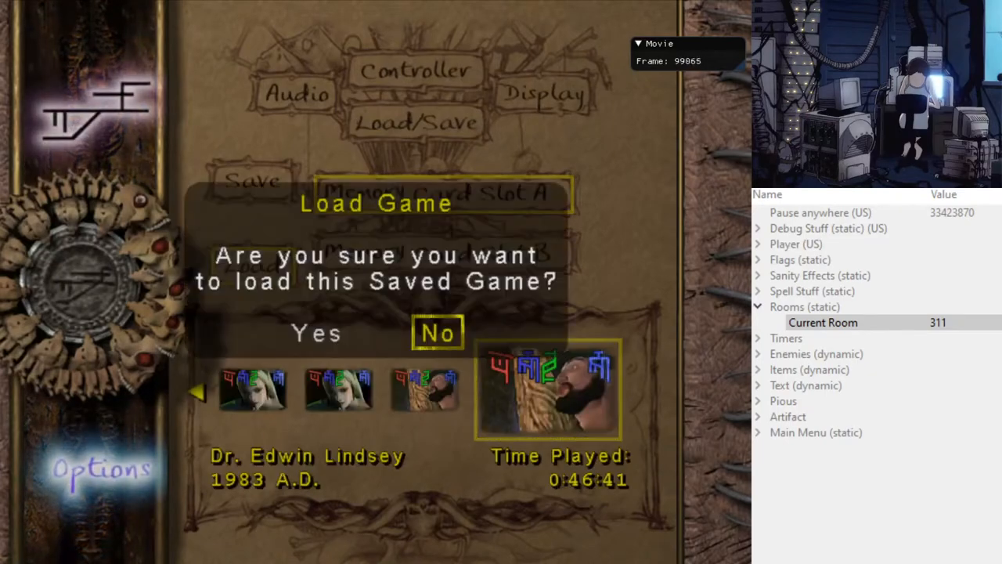
pyautogui.click(316, 333)
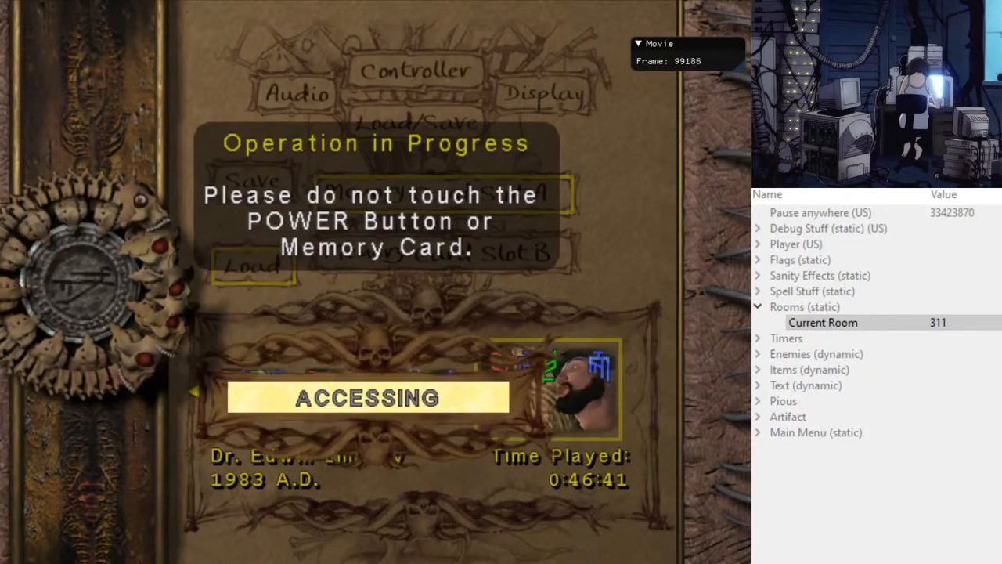